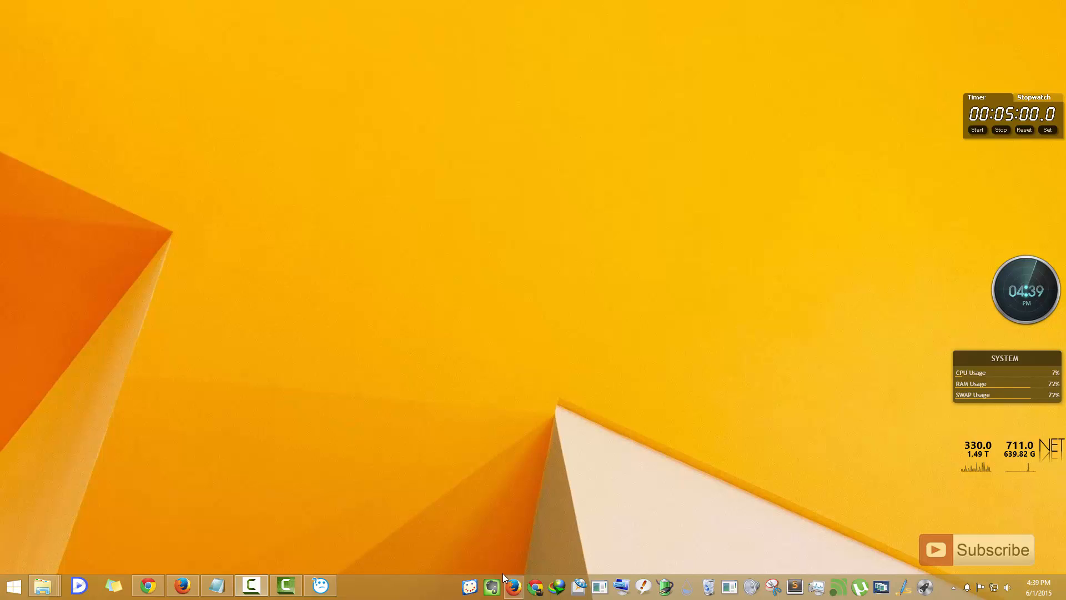
mouse_move(428, 583)
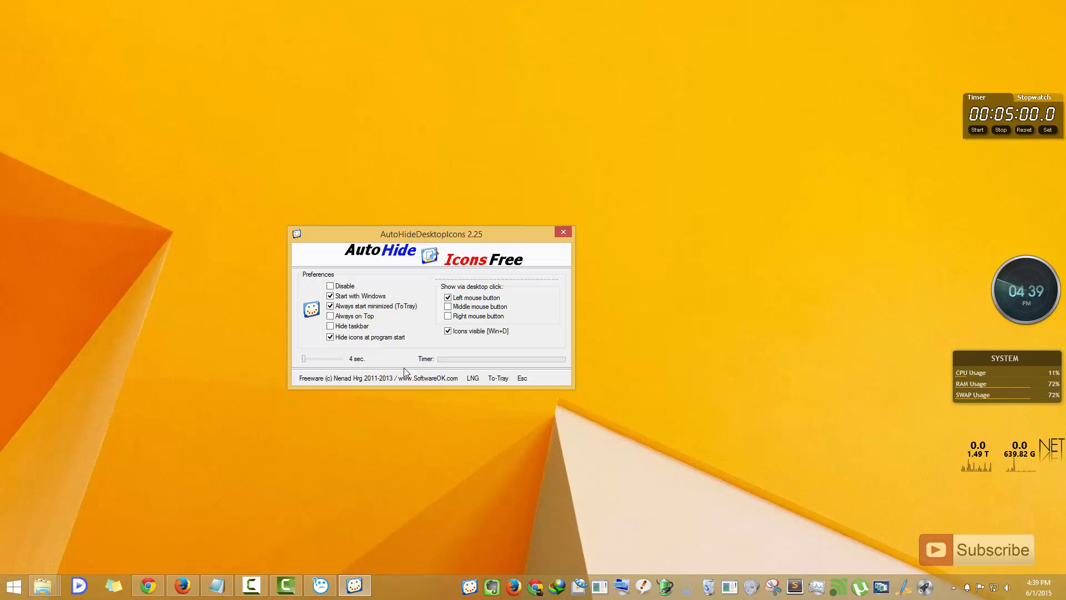
mouse_move(452, 252)
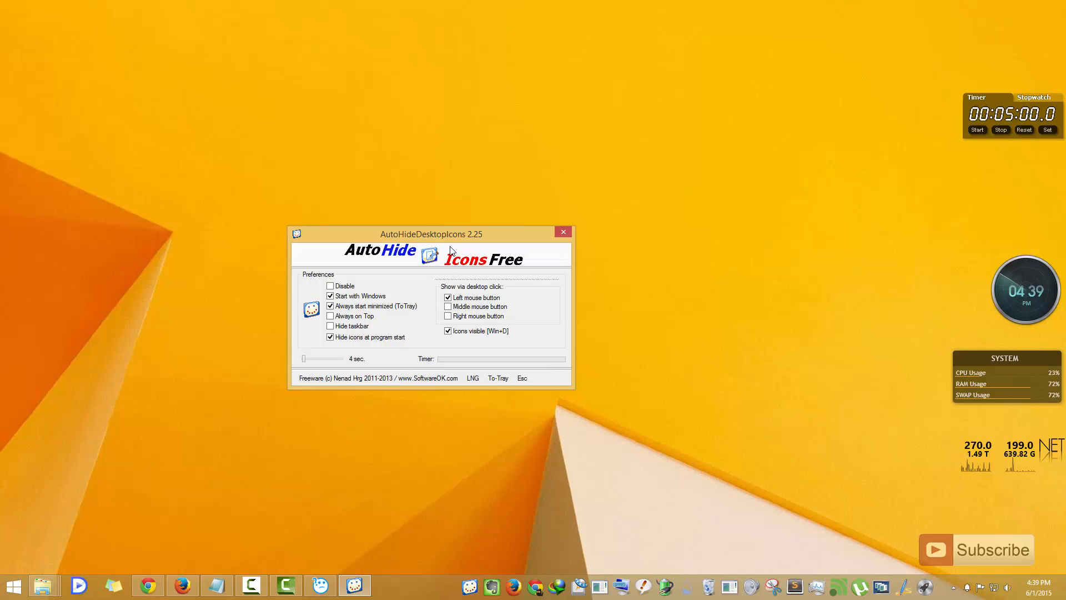
mouse_move(537, 325)
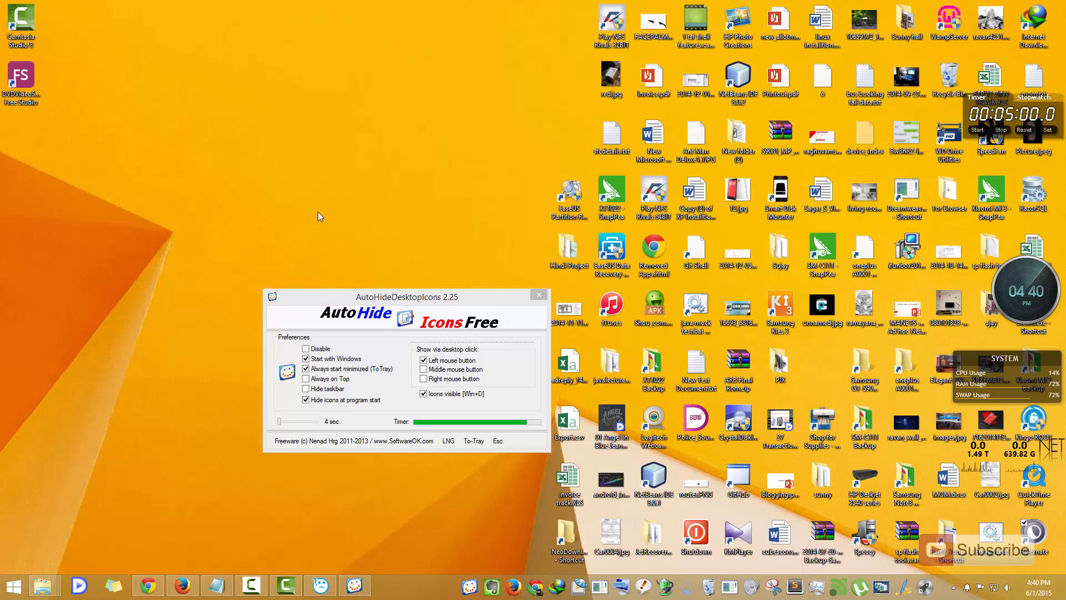
mouse_move(175, 255)
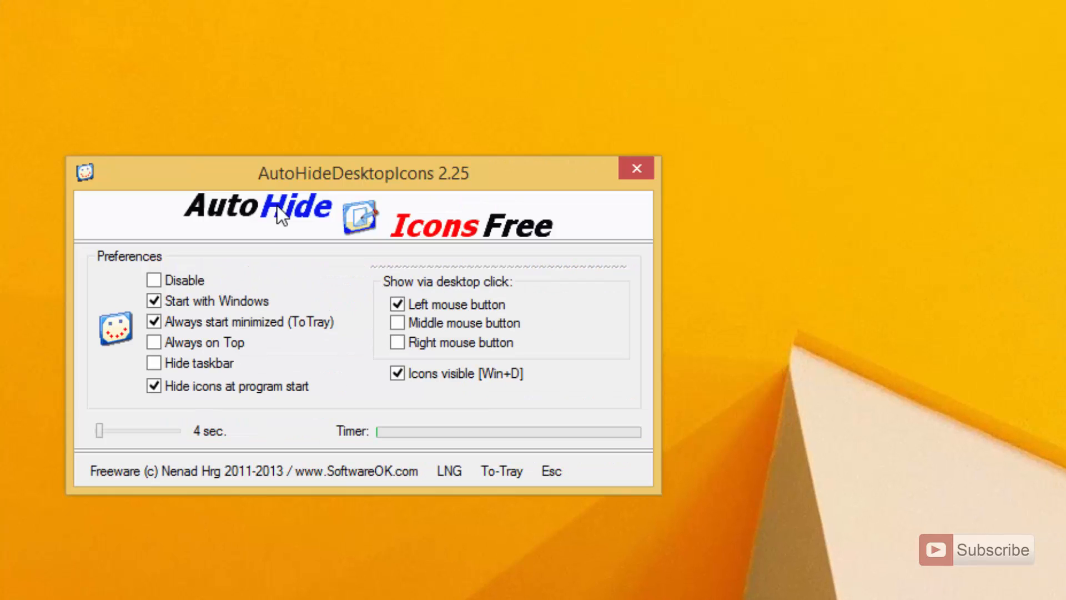
mouse_move(172, 246)
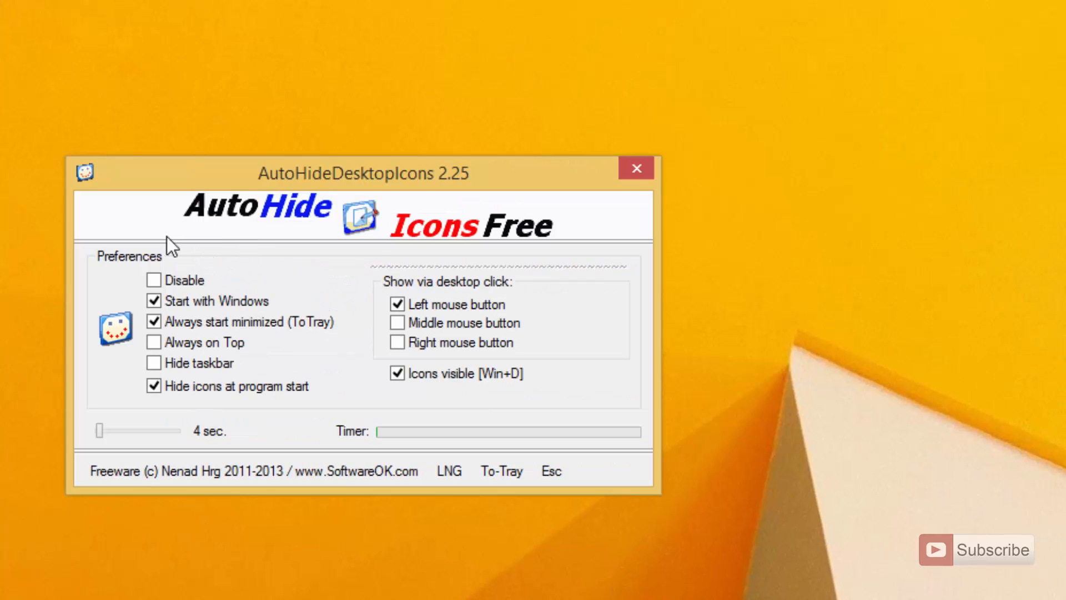
mouse_move(143, 266)
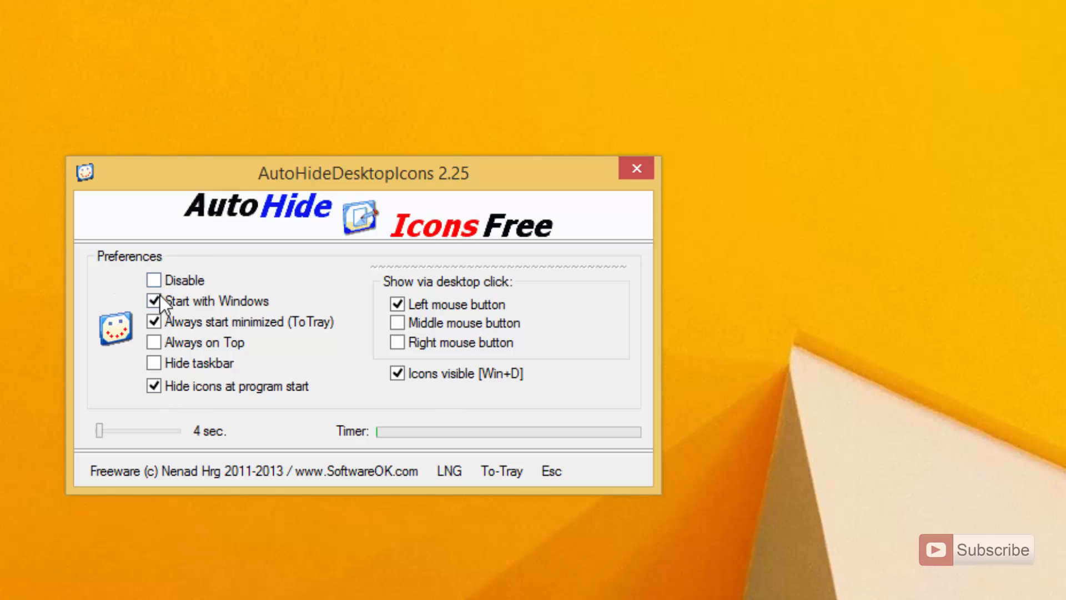
left_click(154, 280)
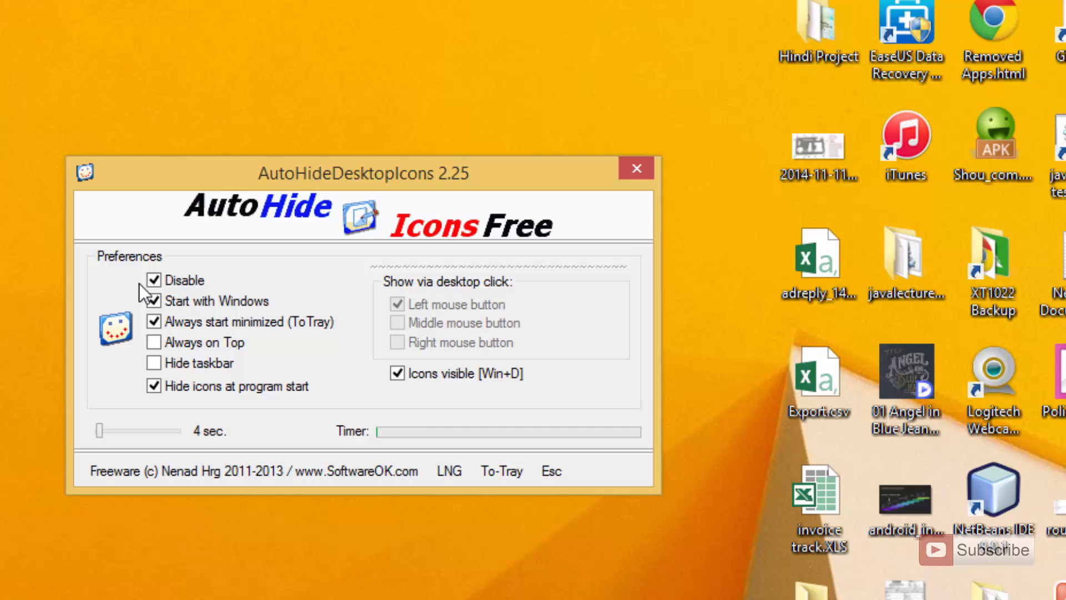
left_click(154, 280)
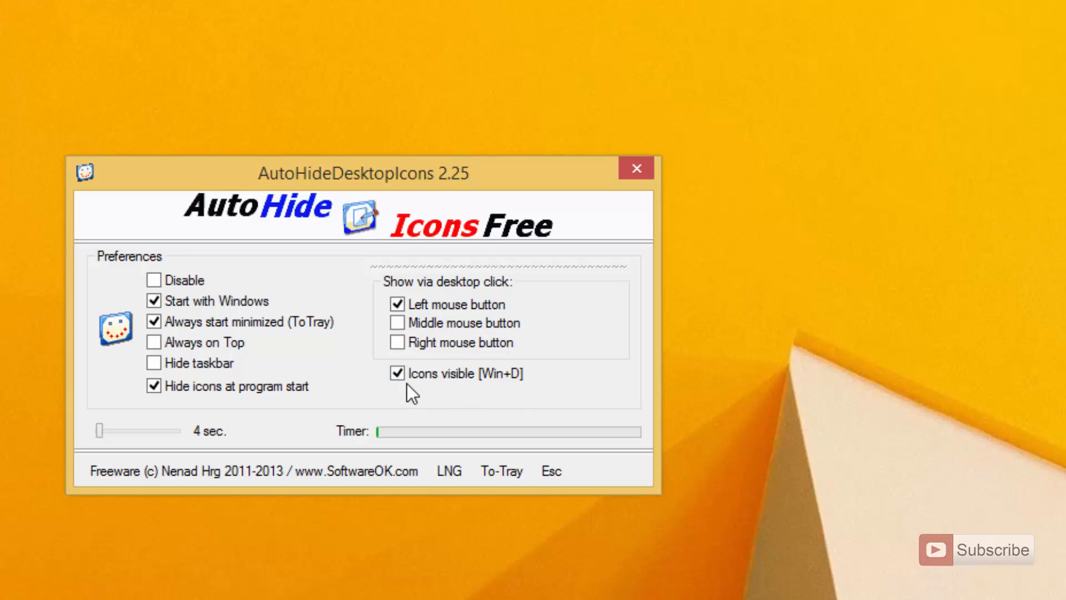
mouse_move(491, 449)
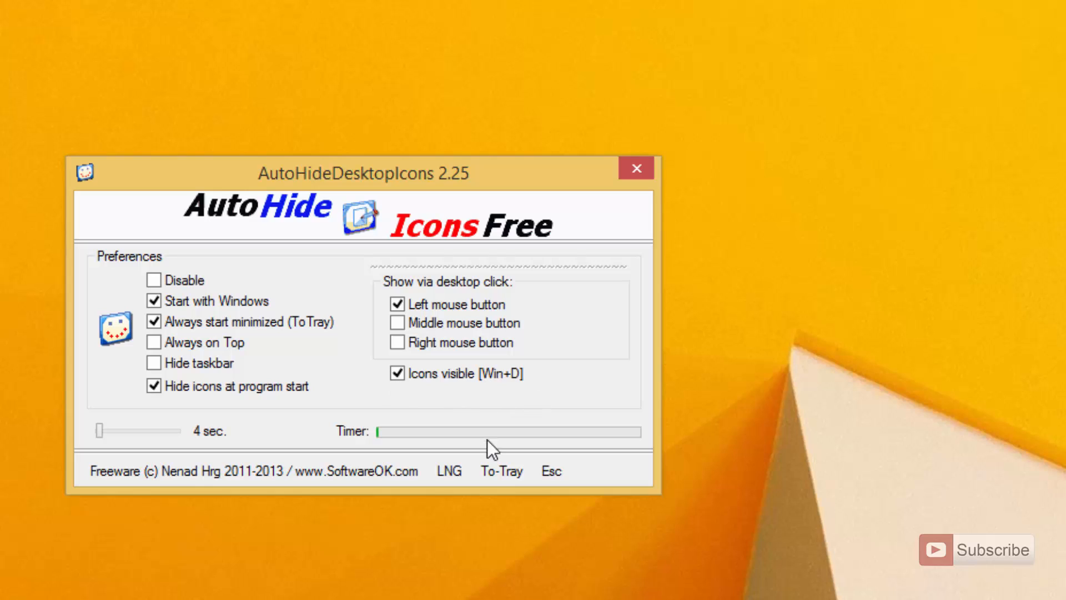
mouse_move(210, 452)
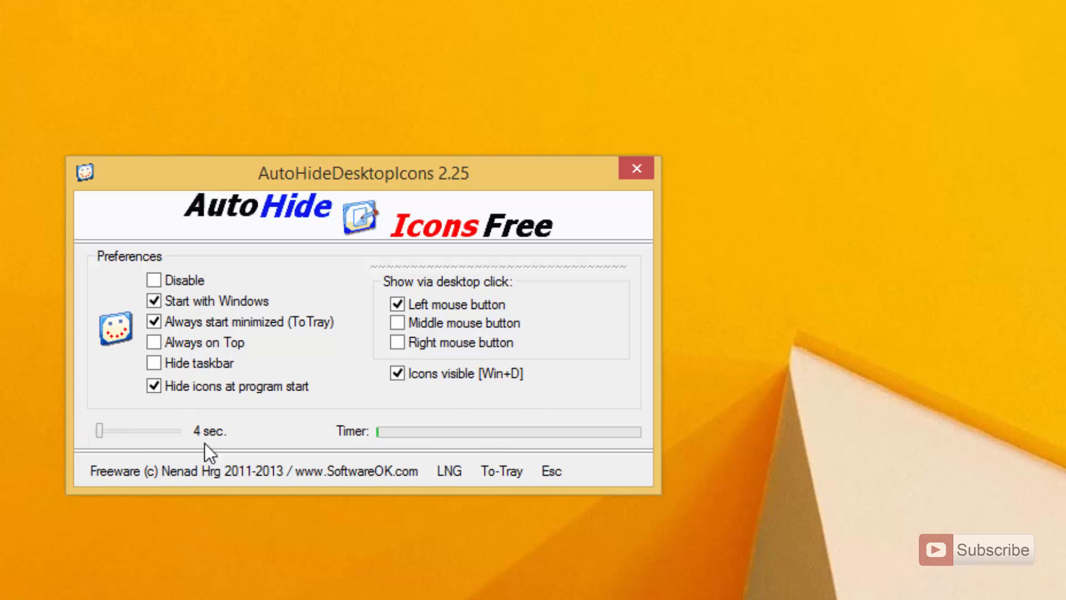
mouse_move(134, 447)
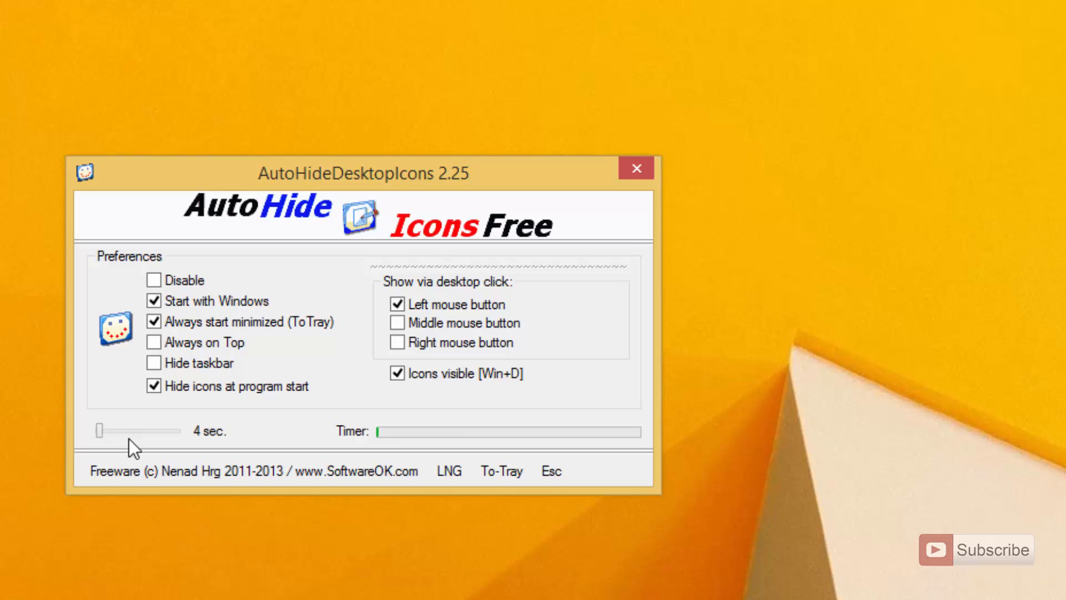